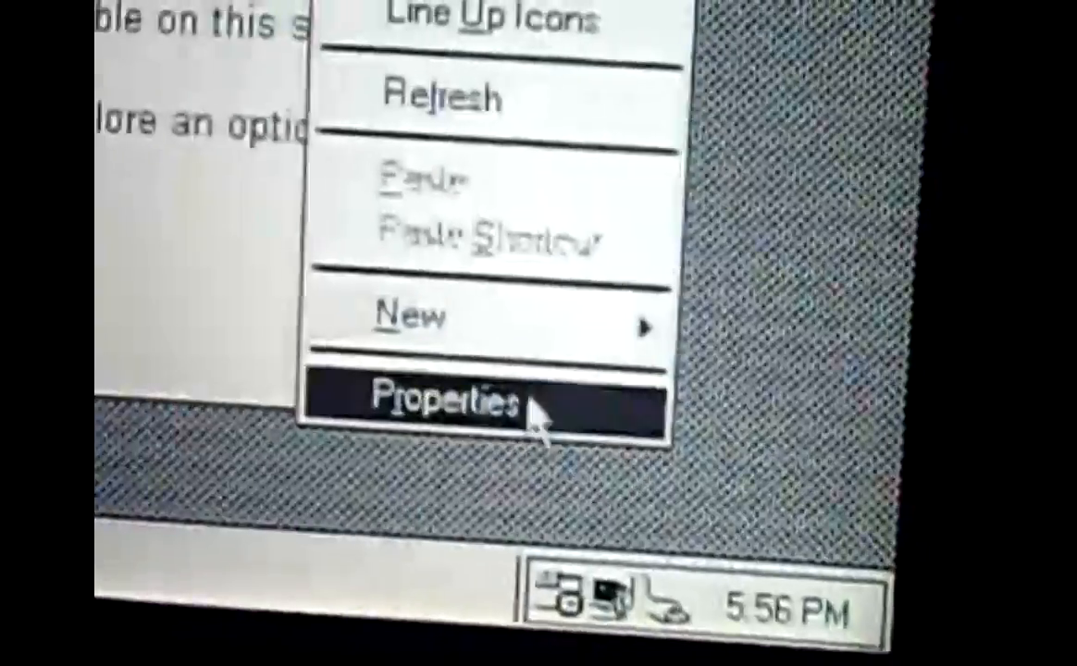
# Open Display Properties from the desktop's right-click menu.
pyautogui.click(449, 405)
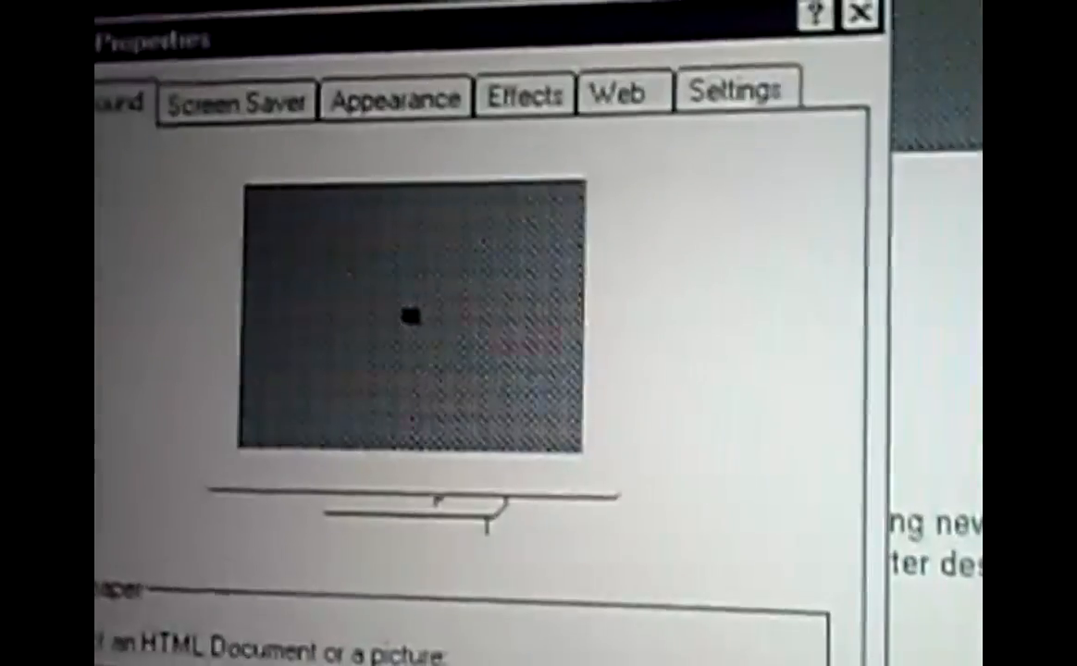
pyautogui.click(734, 90)
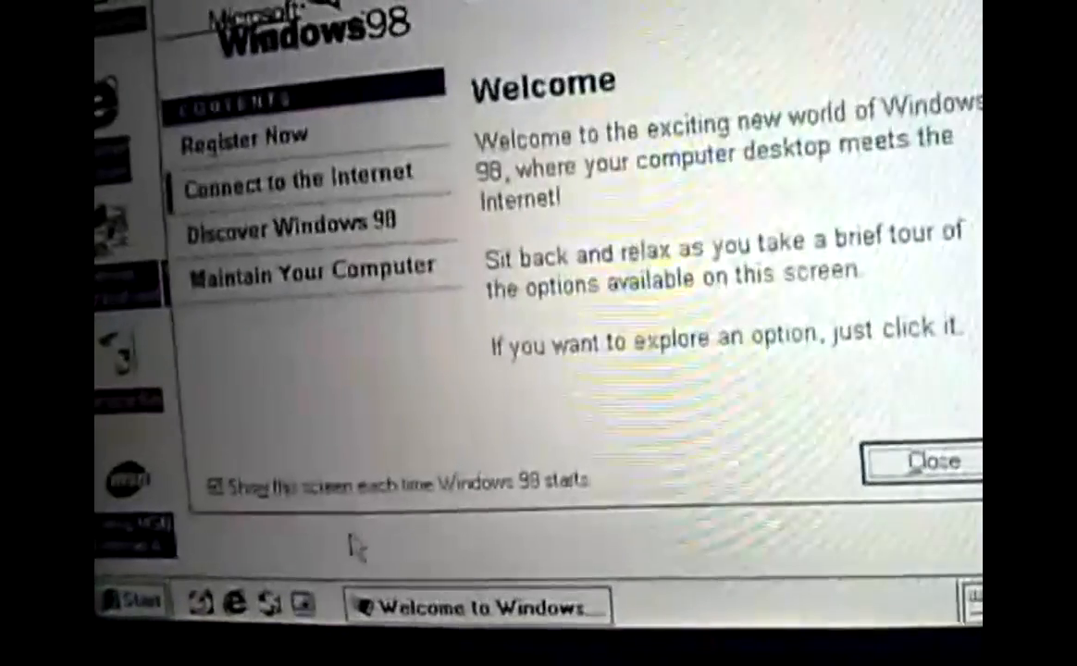
# Navigate the Start menu to Programs > Accessories.
pyautogui.click(129, 602)
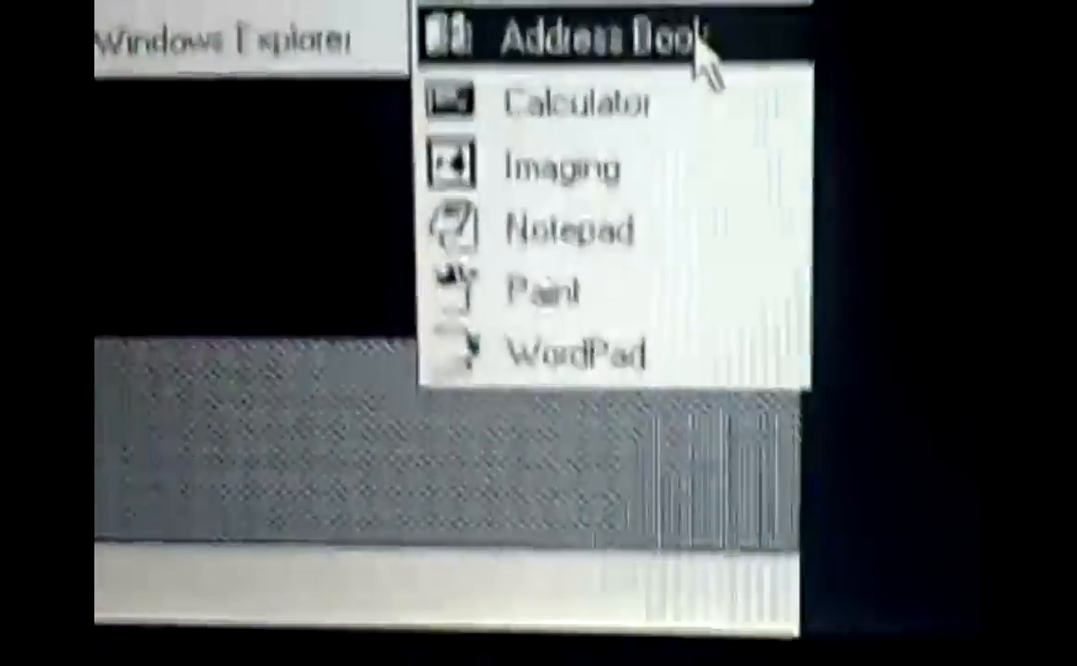
# Launch Paint from the Accessories menu.
pyautogui.click(541, 290)
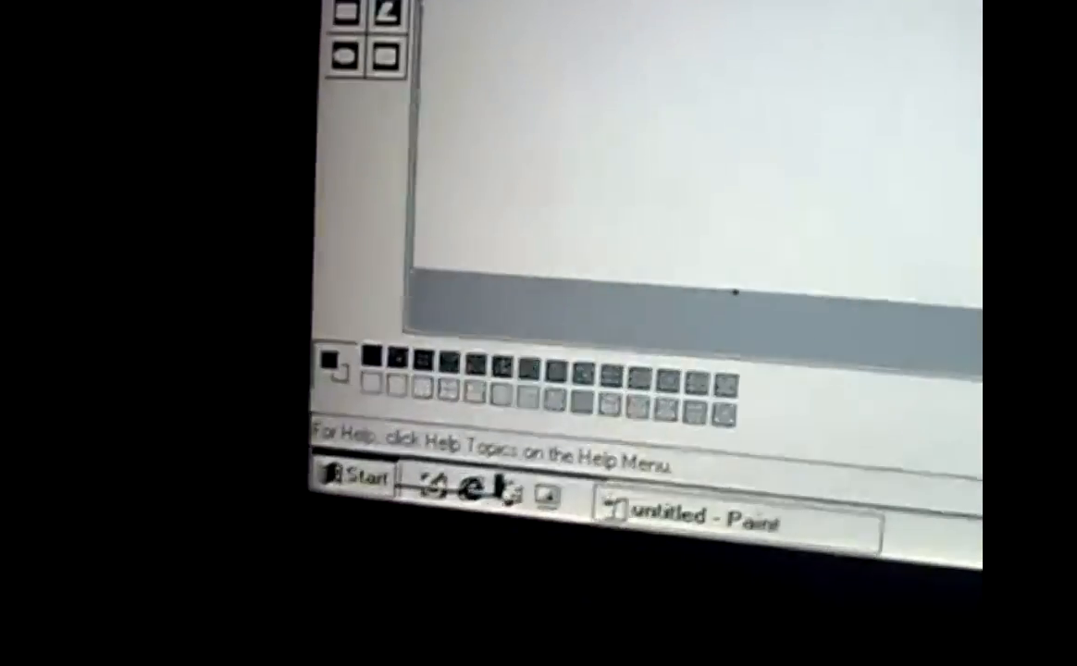